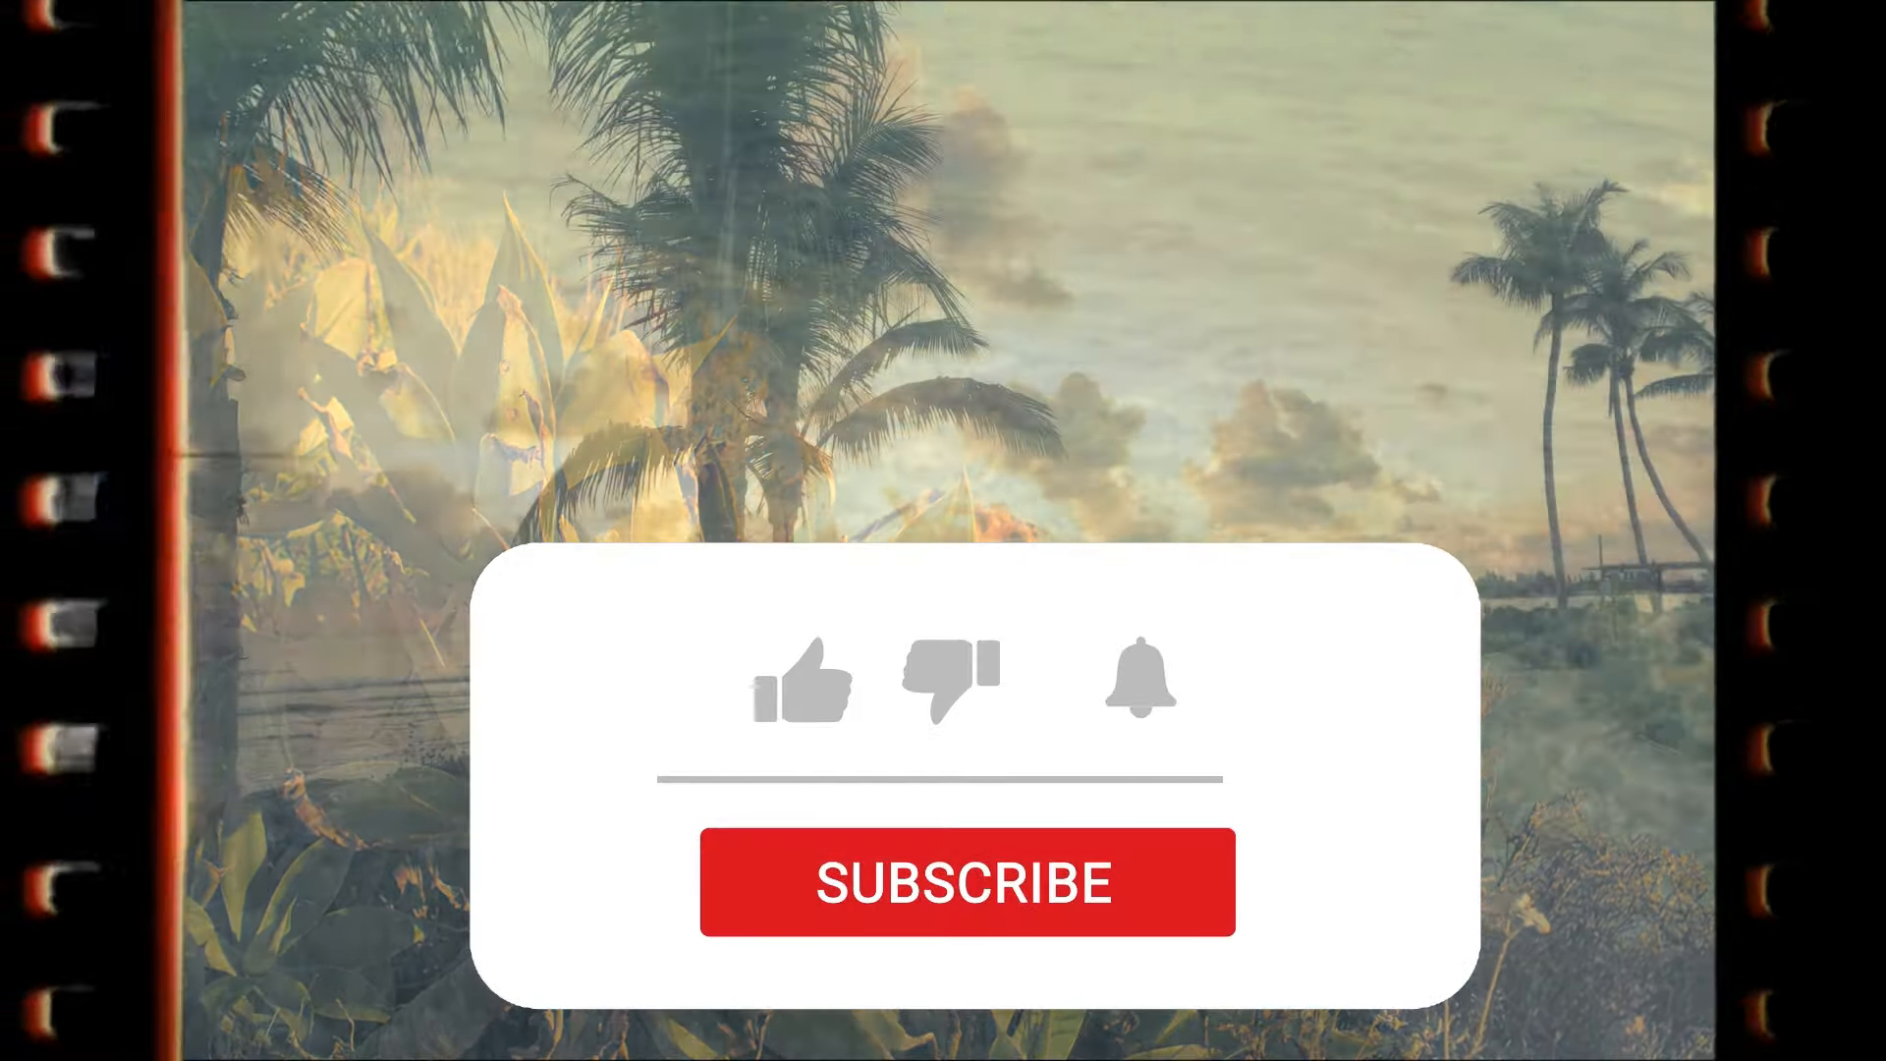
{"action": "left_click", "coordinate": [966, 882]}
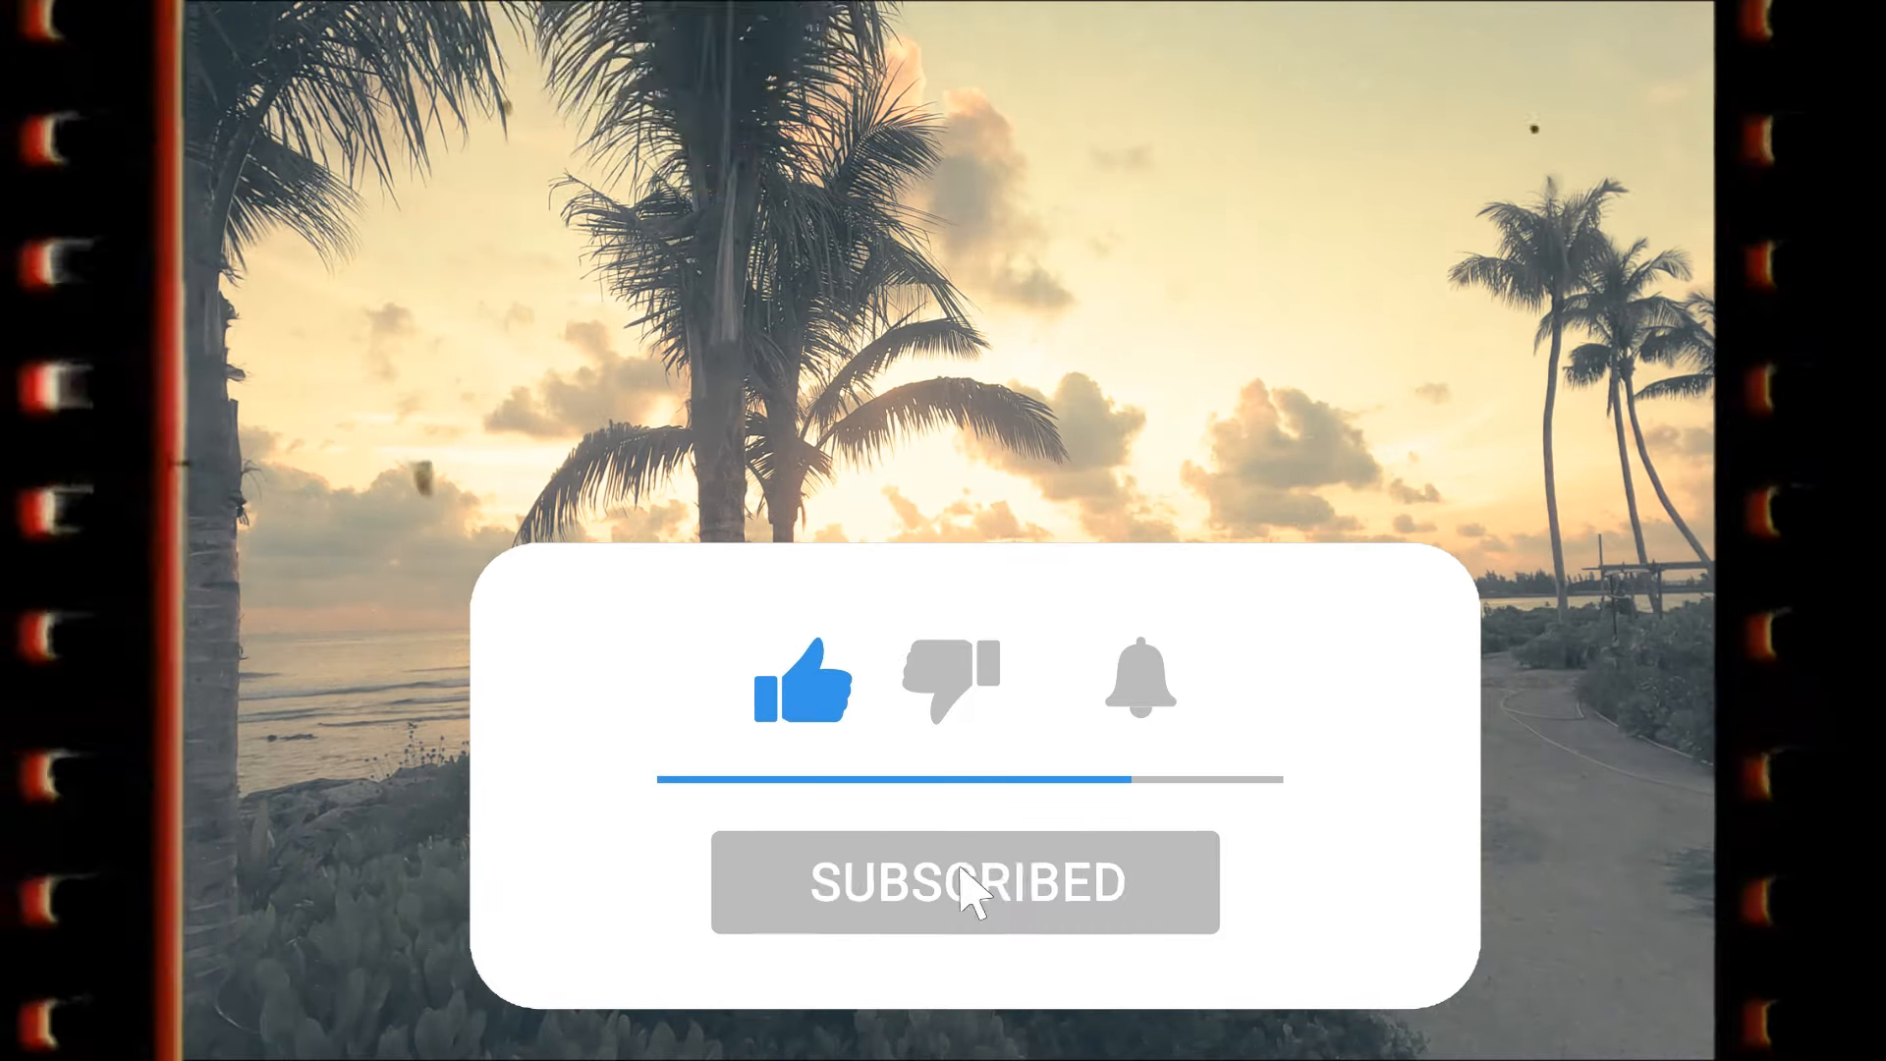
{"action": "left_click", "coordinate": [1137, 681]}
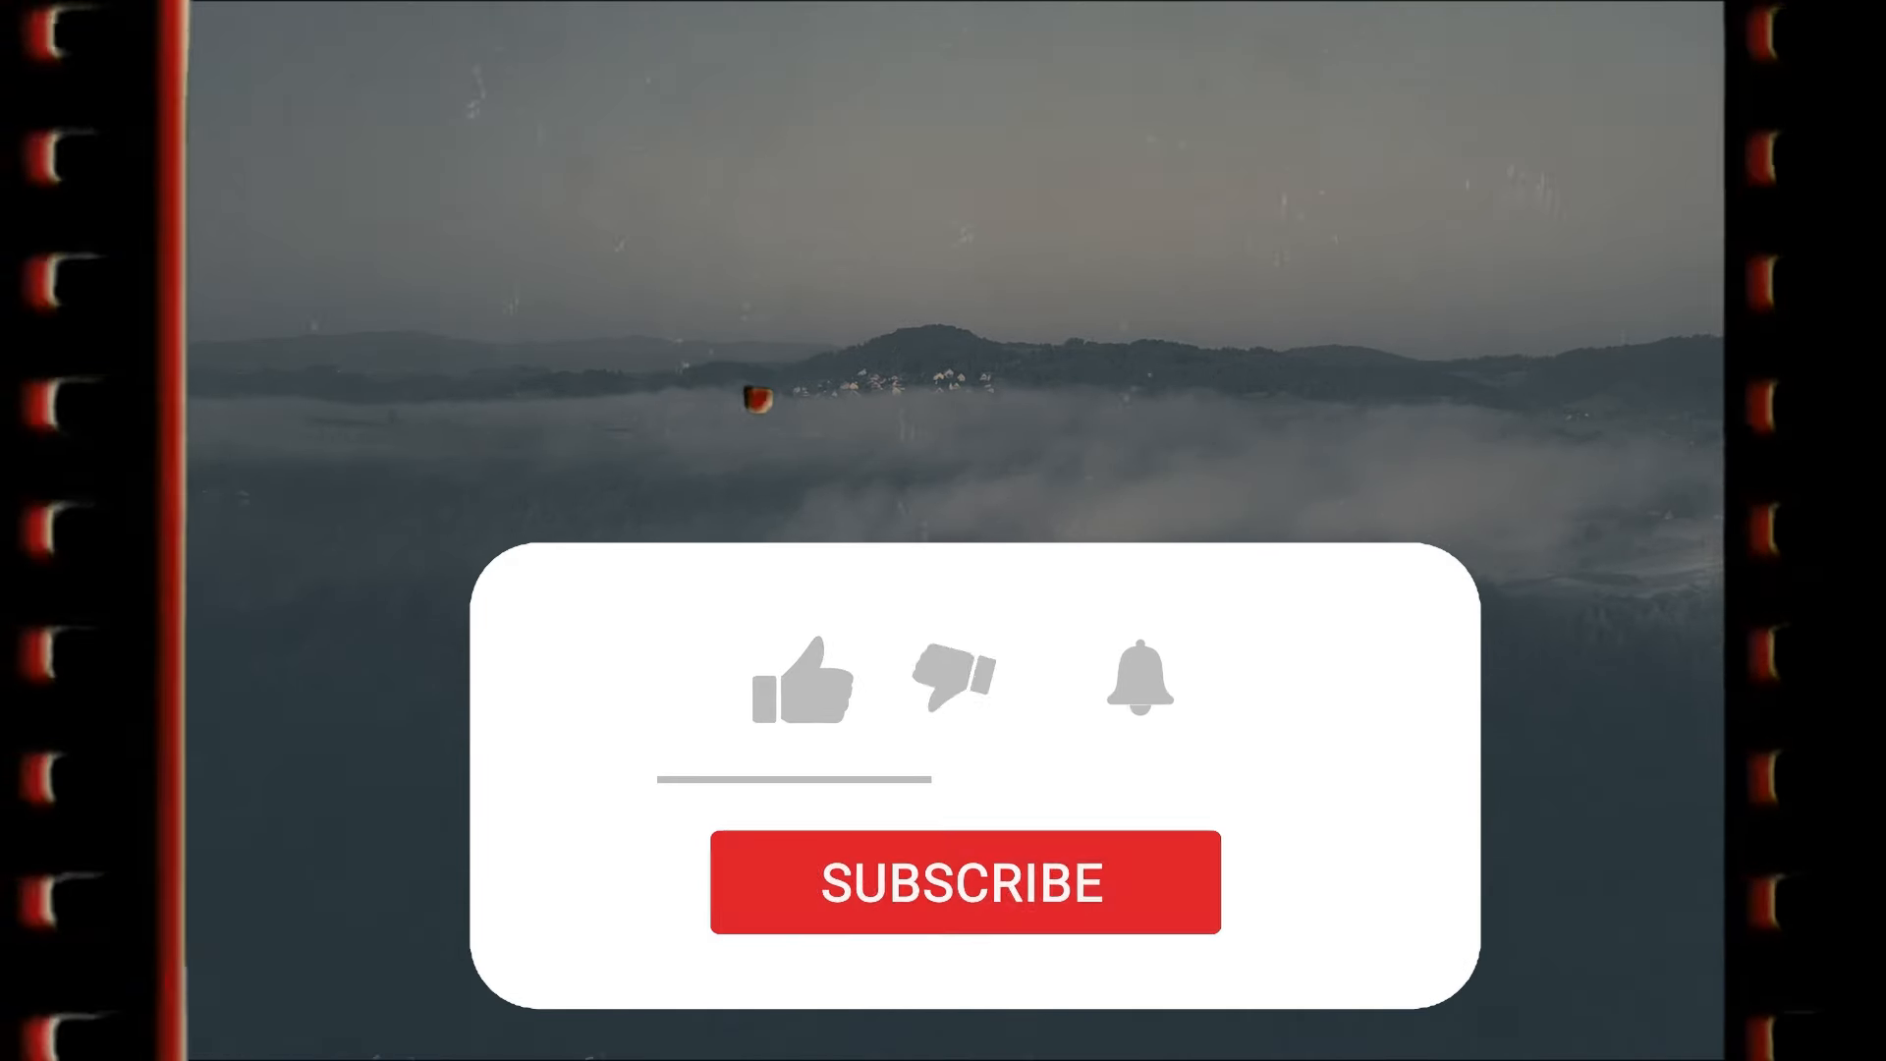
{"action": "left_click", "coordinate": [805, 680]}
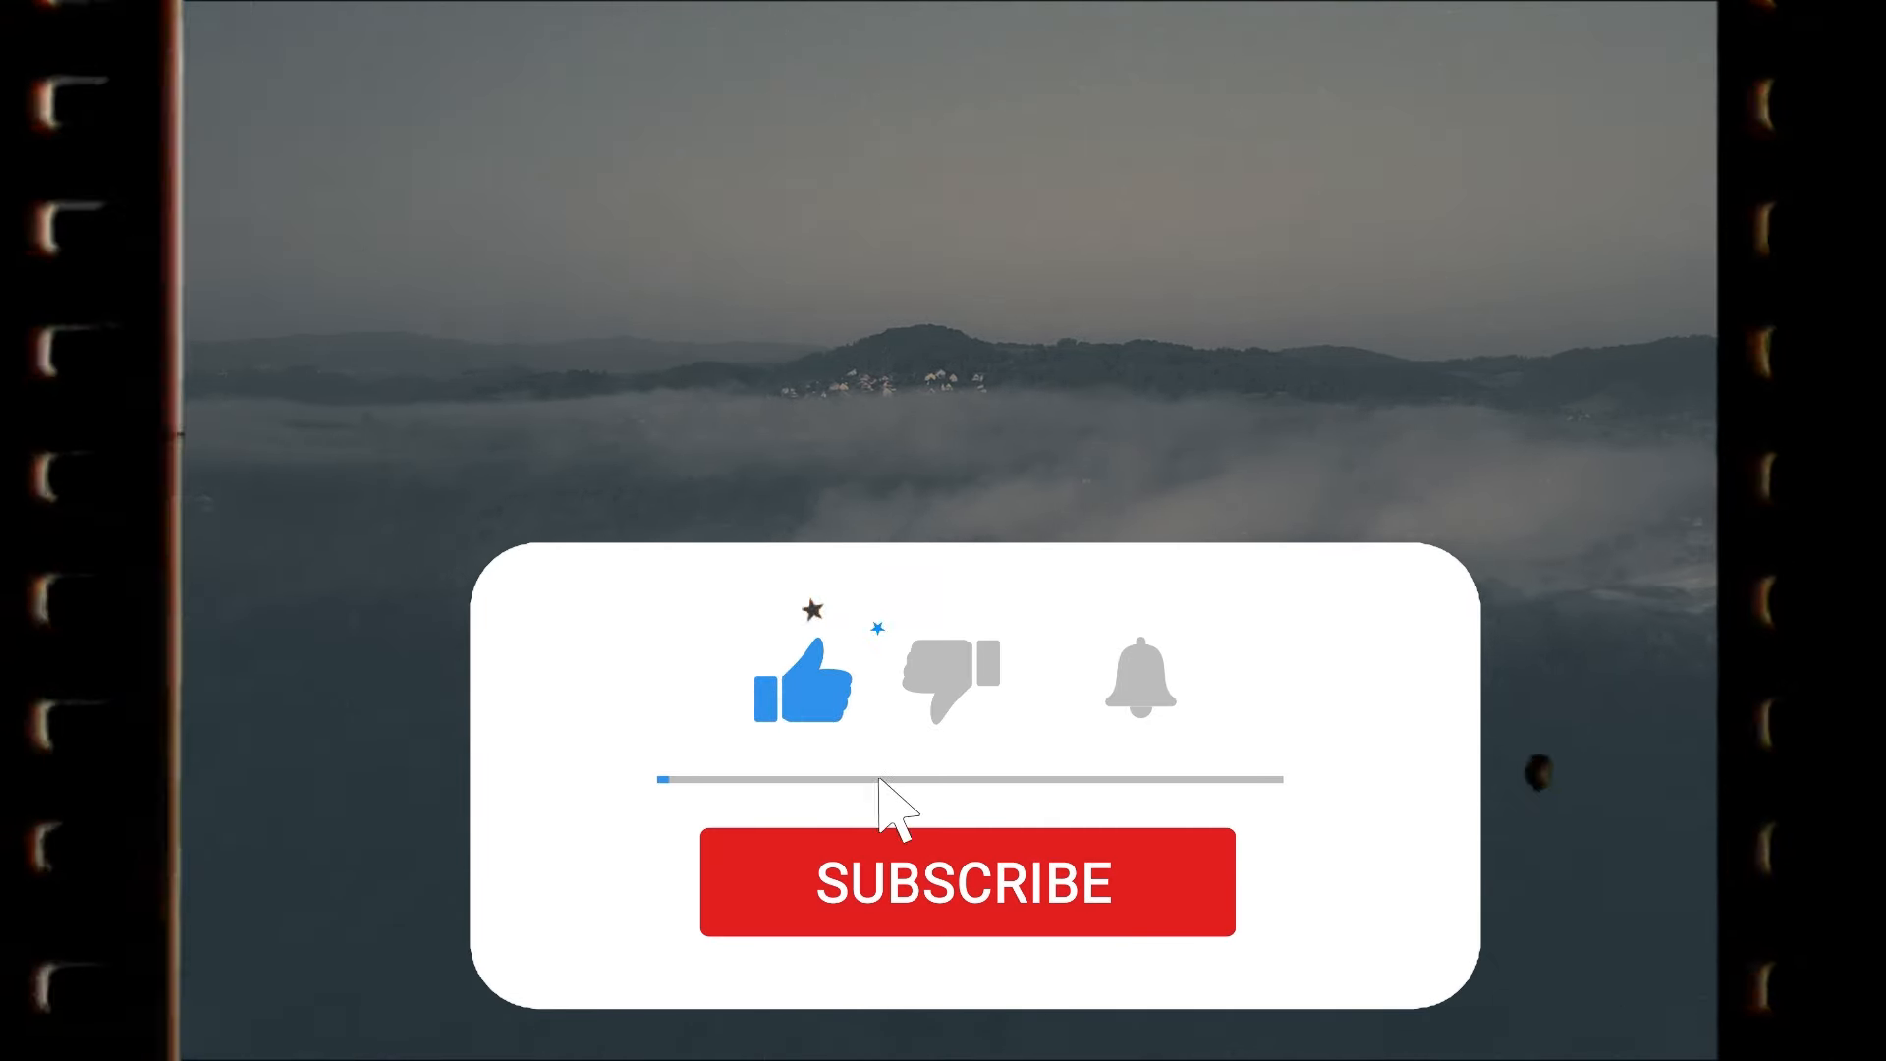
{"action": "left_click", "coordinate": [966, 880]}
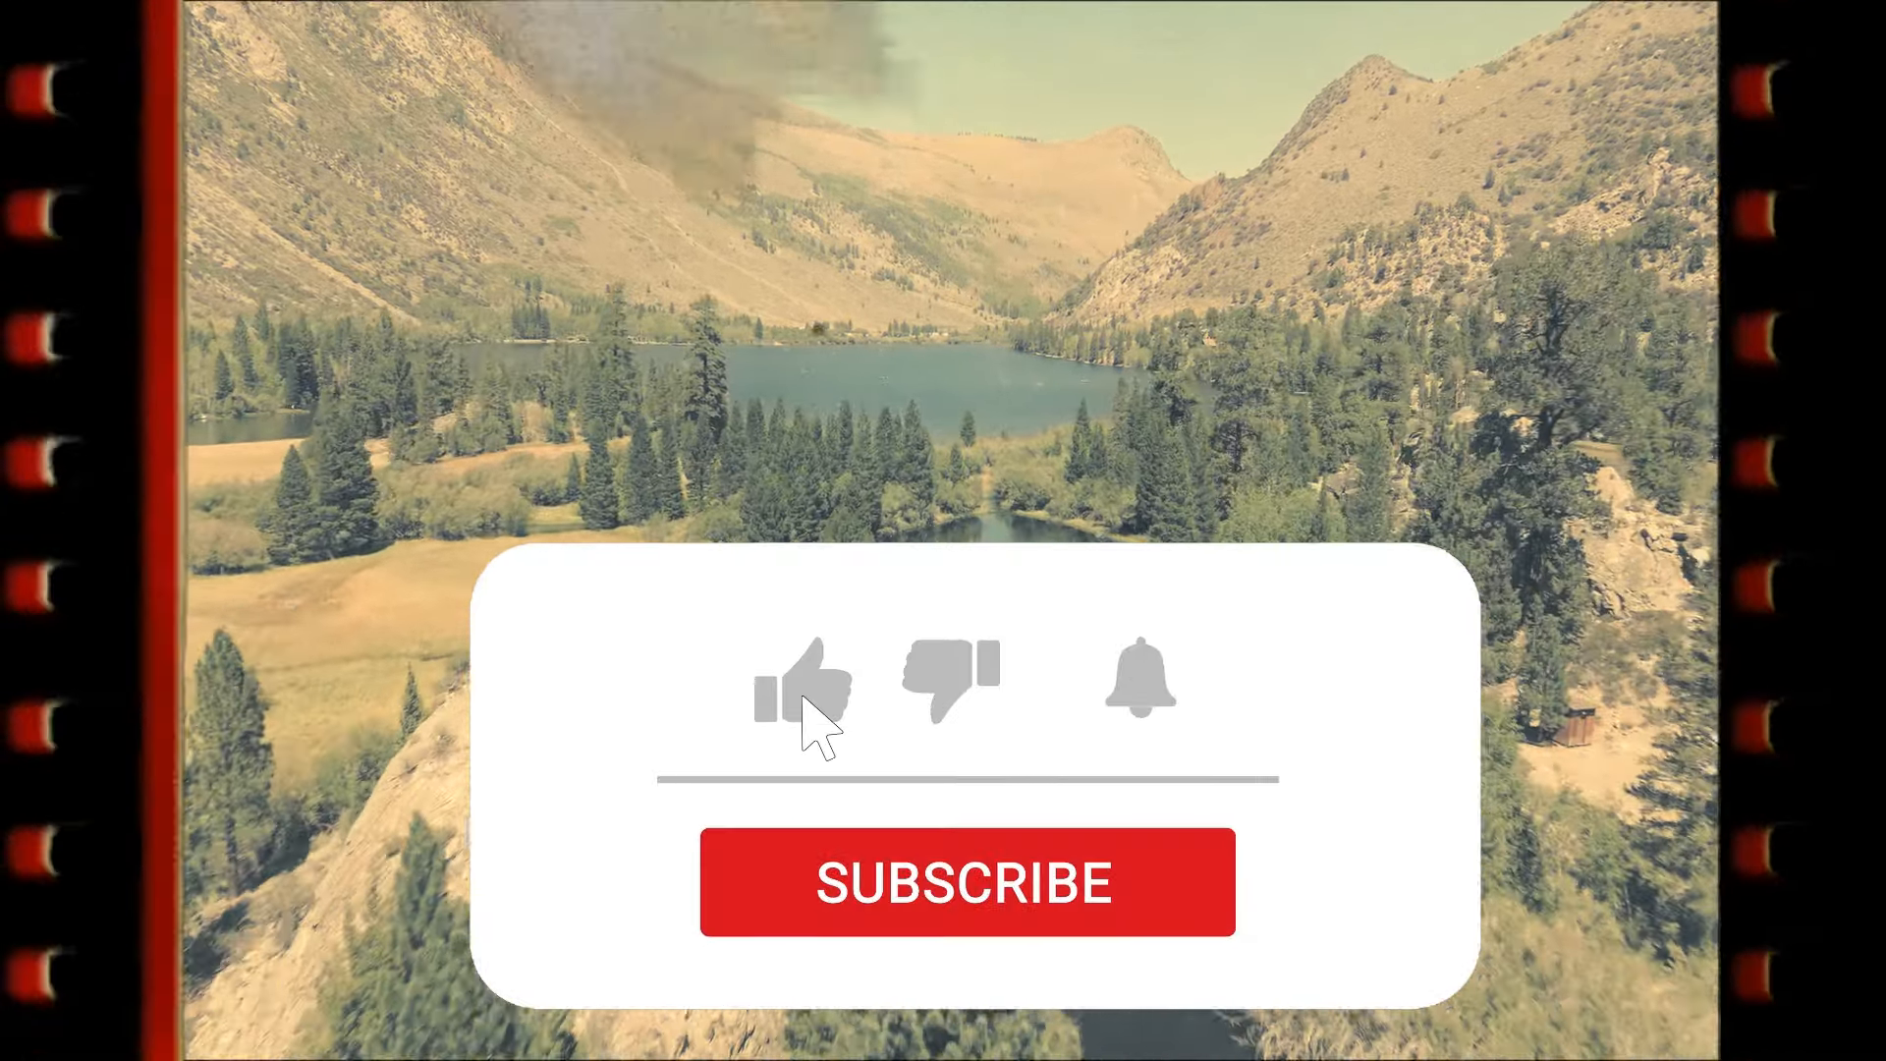
{"action": "left_click", "coordinate": [801, 683]}
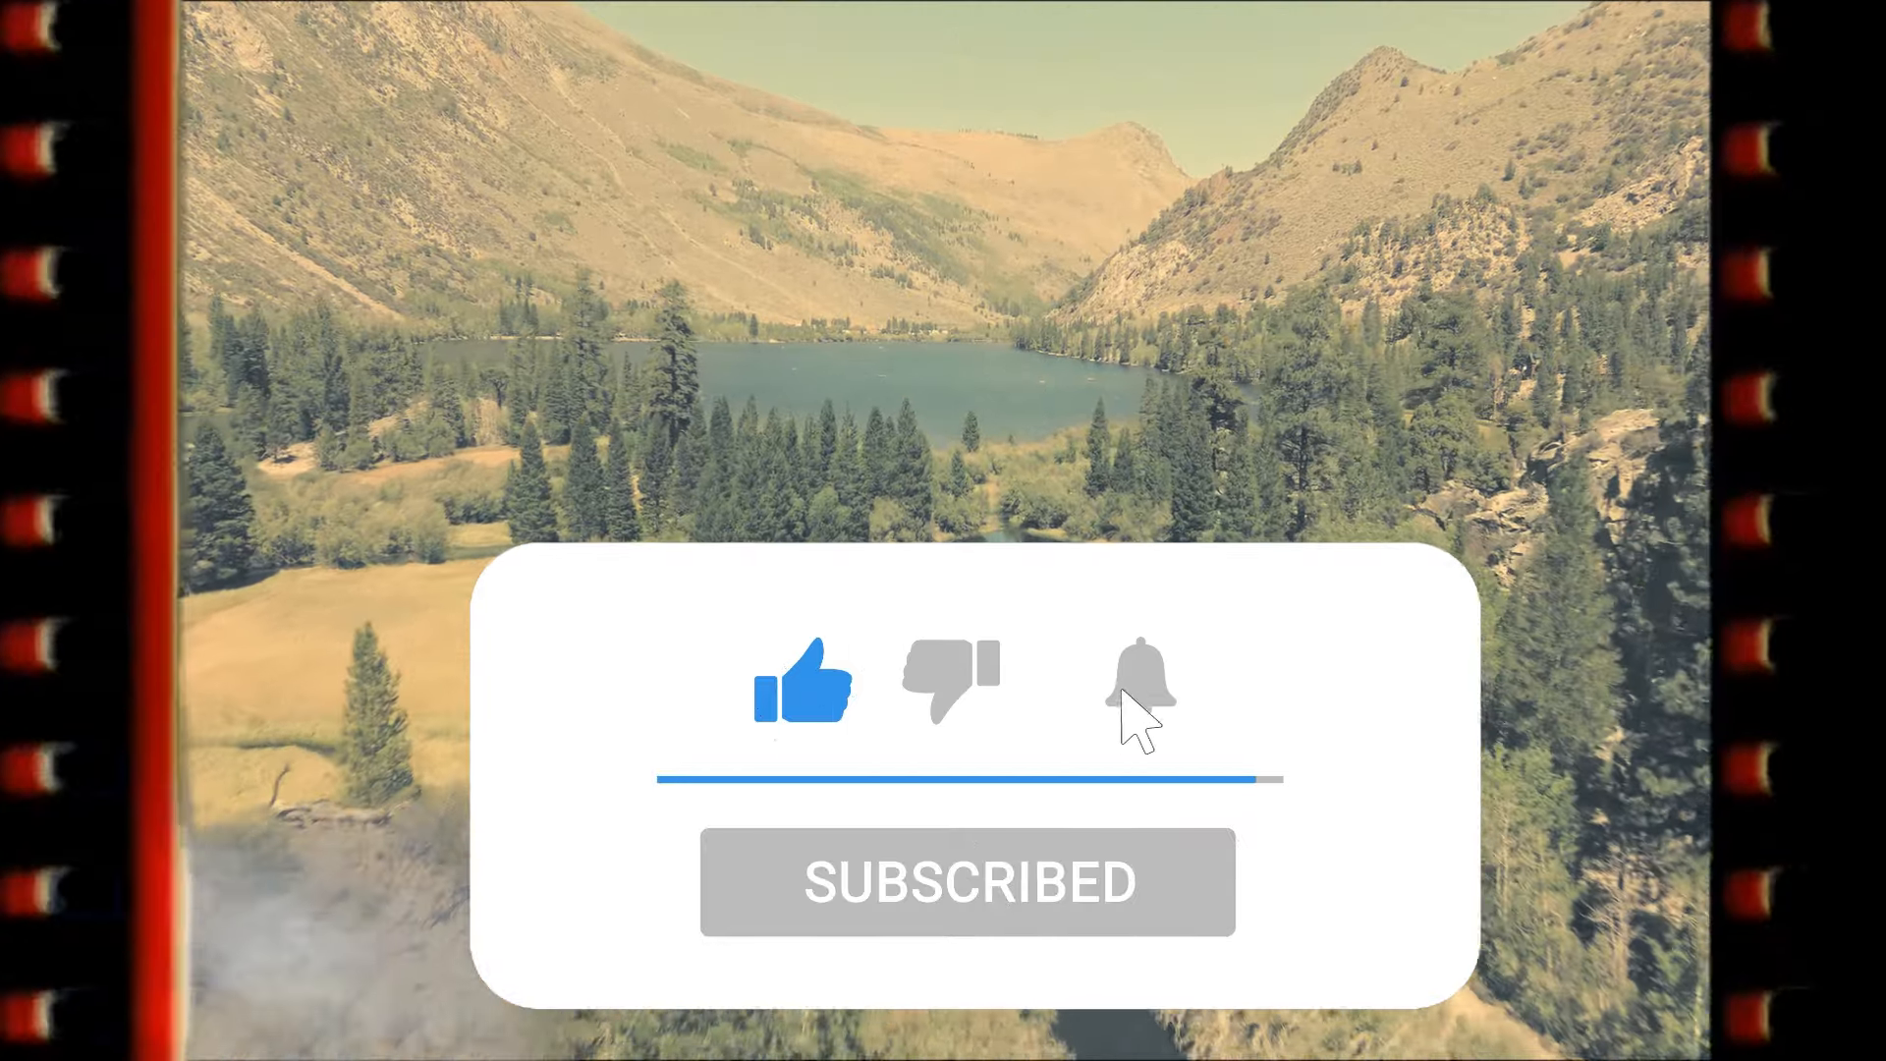
{"action": "left_click", "coordinate": [1138, 680]}
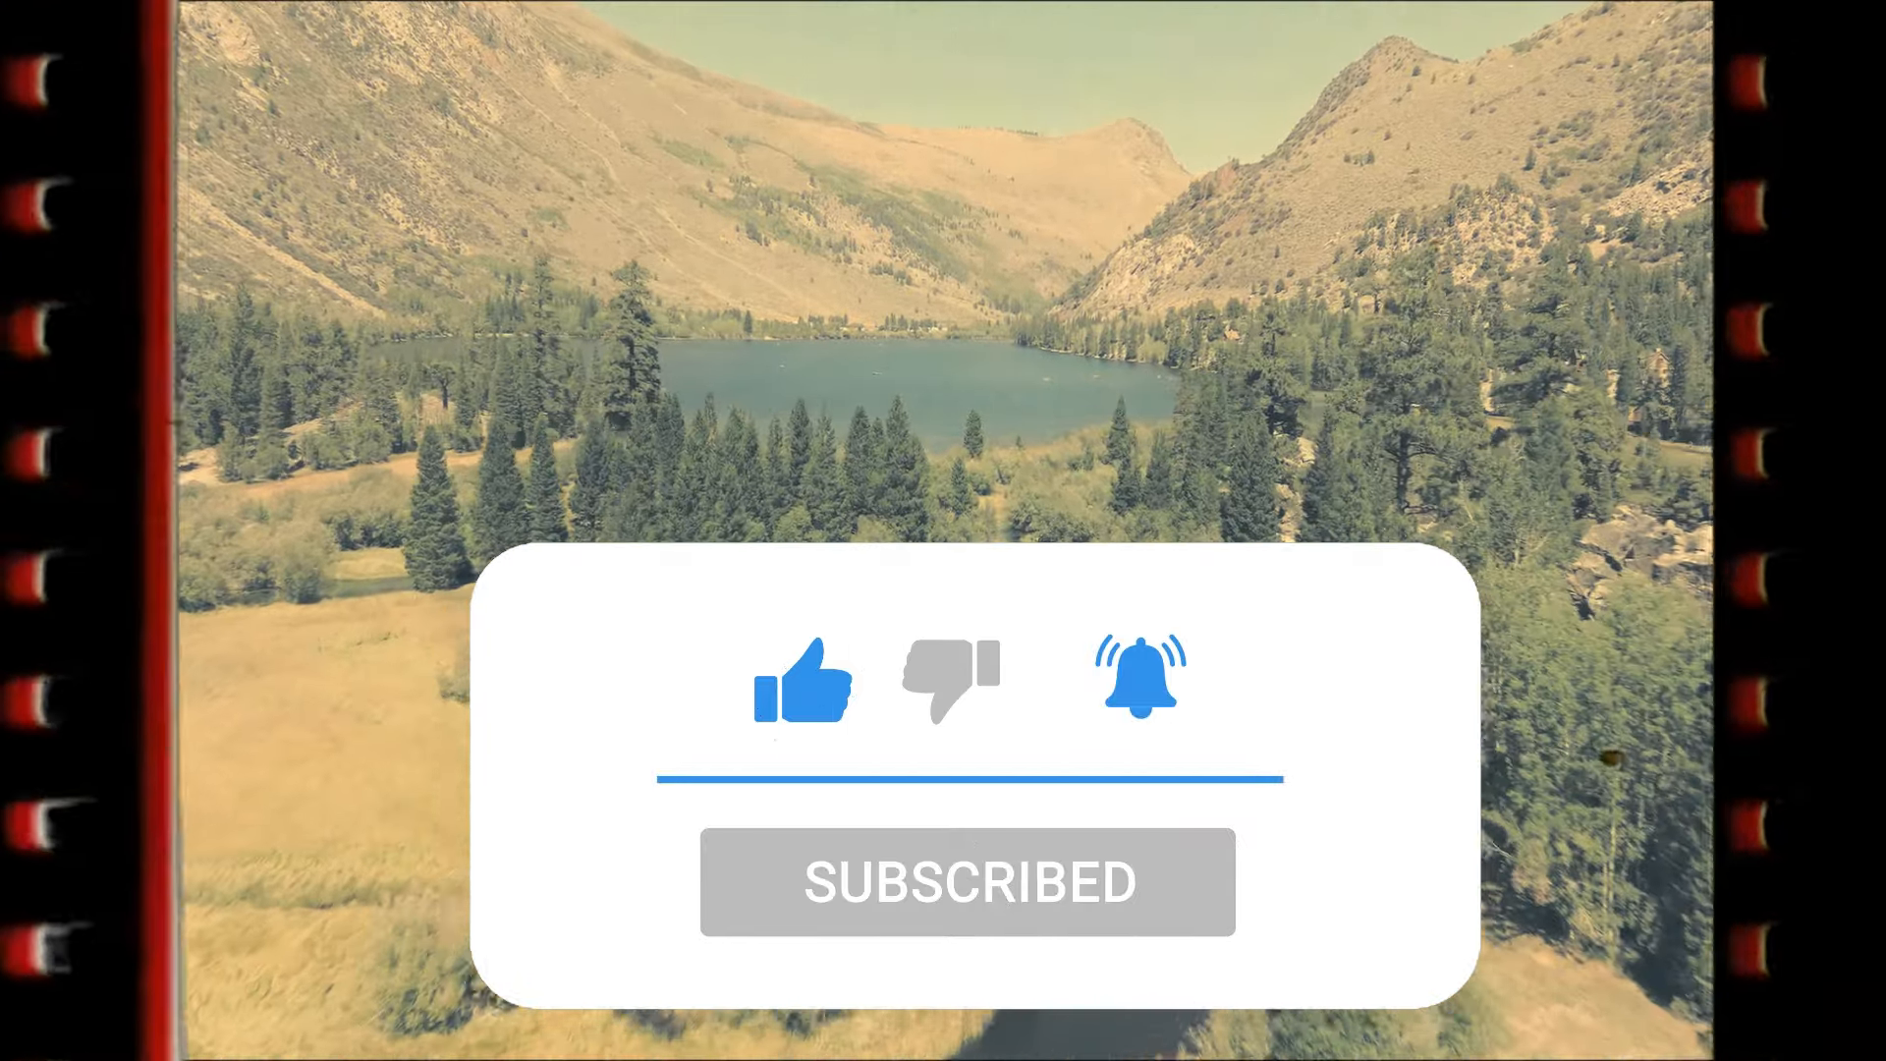